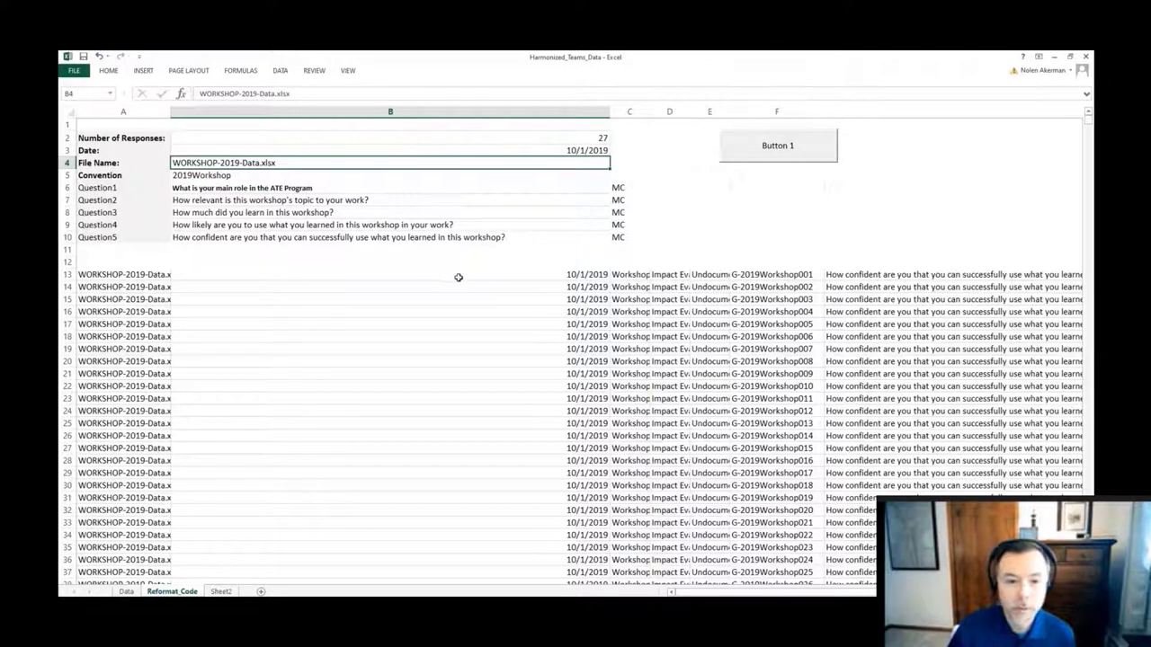
mouse_move(468, 284)
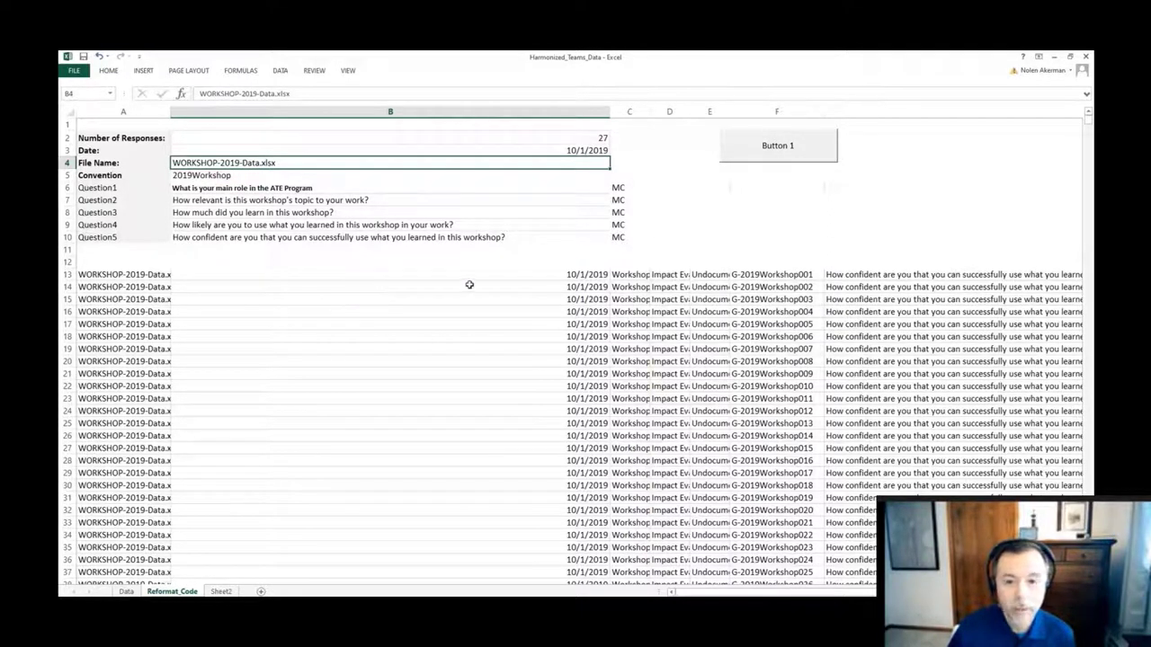
mouse_move(756, 290)
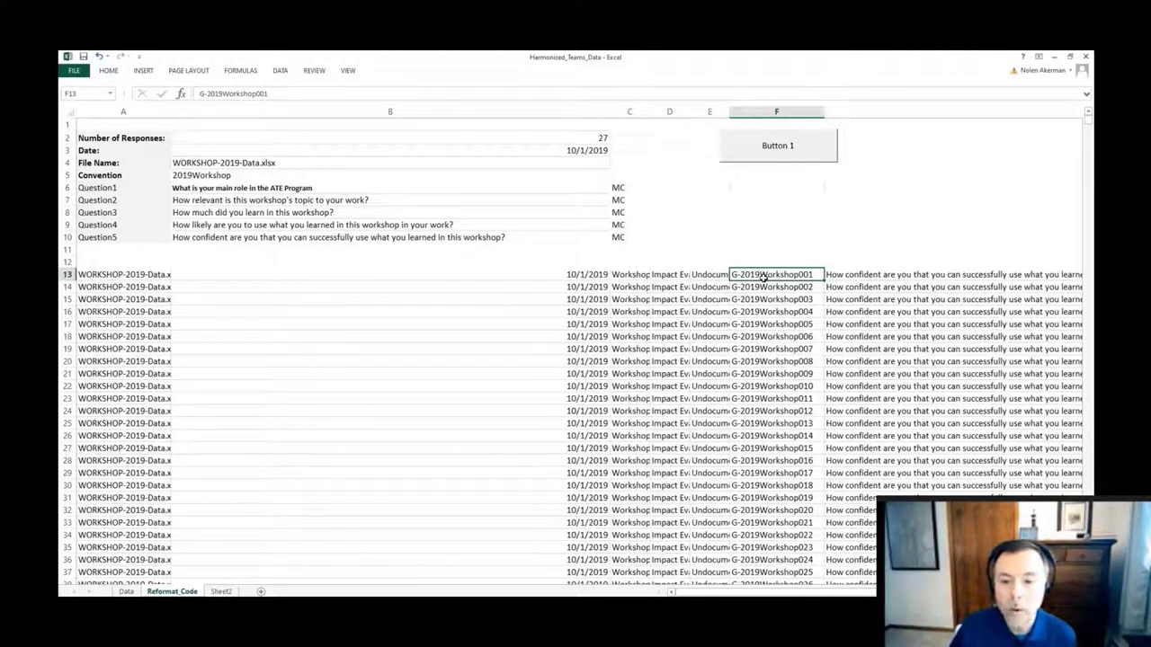
scroll("down", 3)
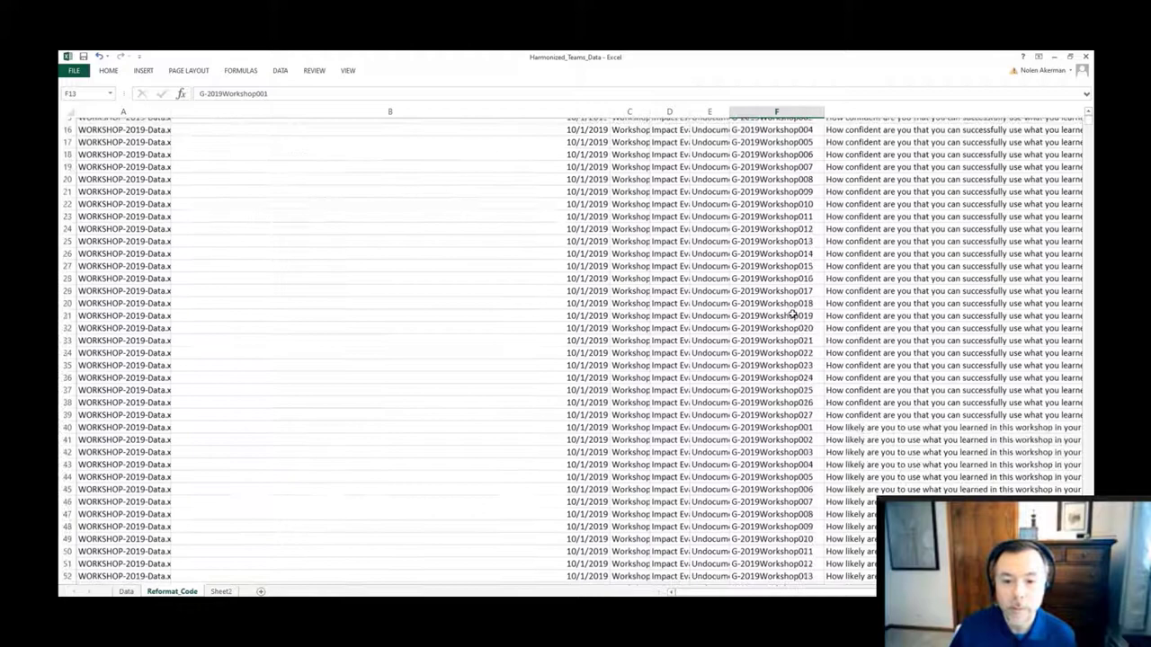
scroll("down", 3)
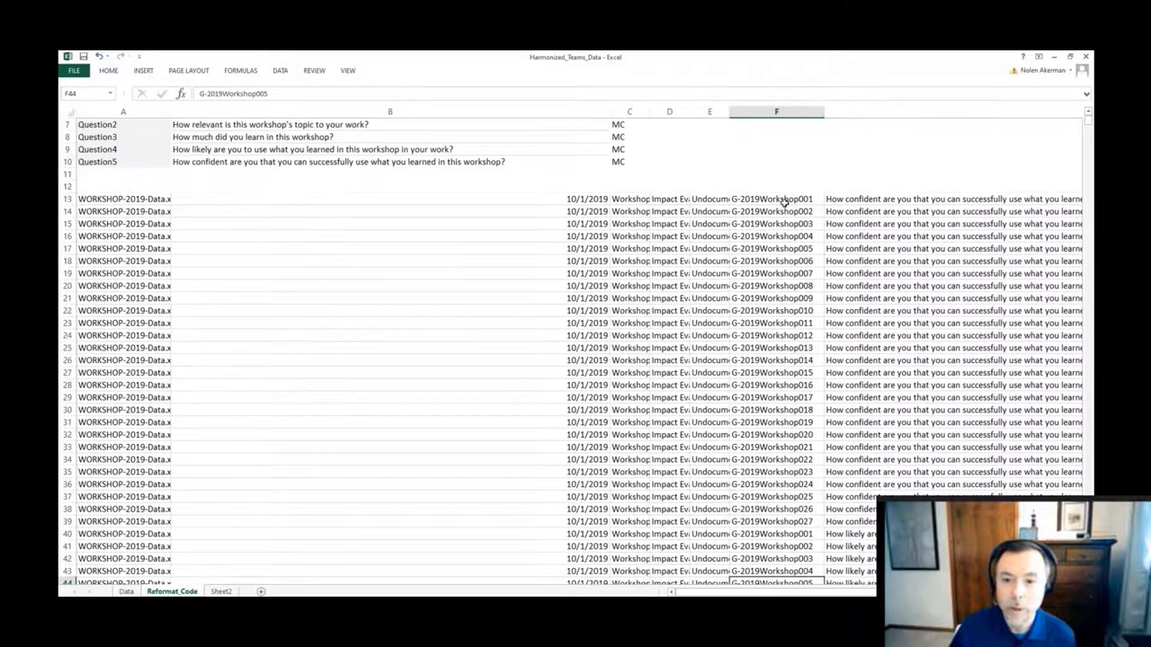
left_click(776, 198)
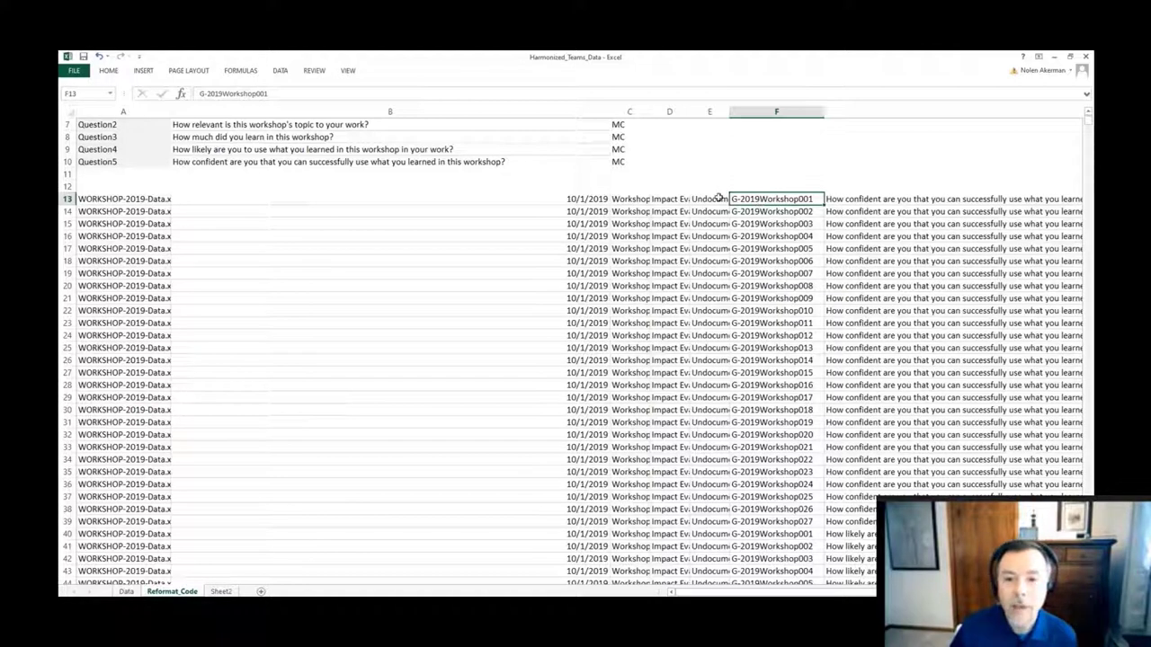
left_click(669, 199)
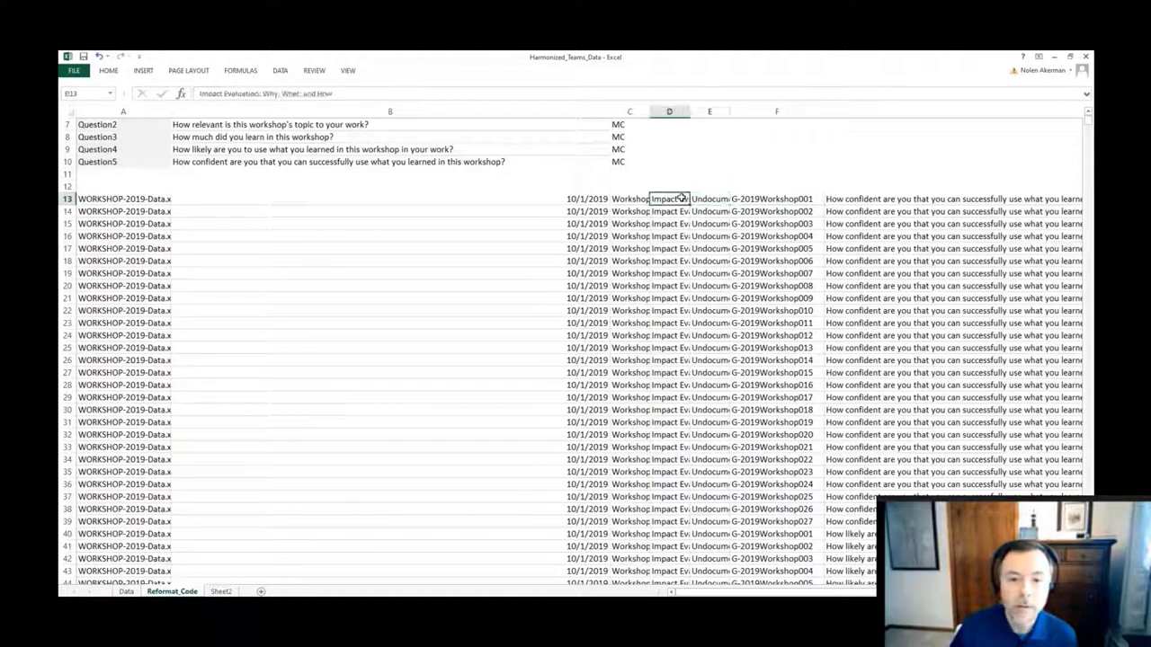